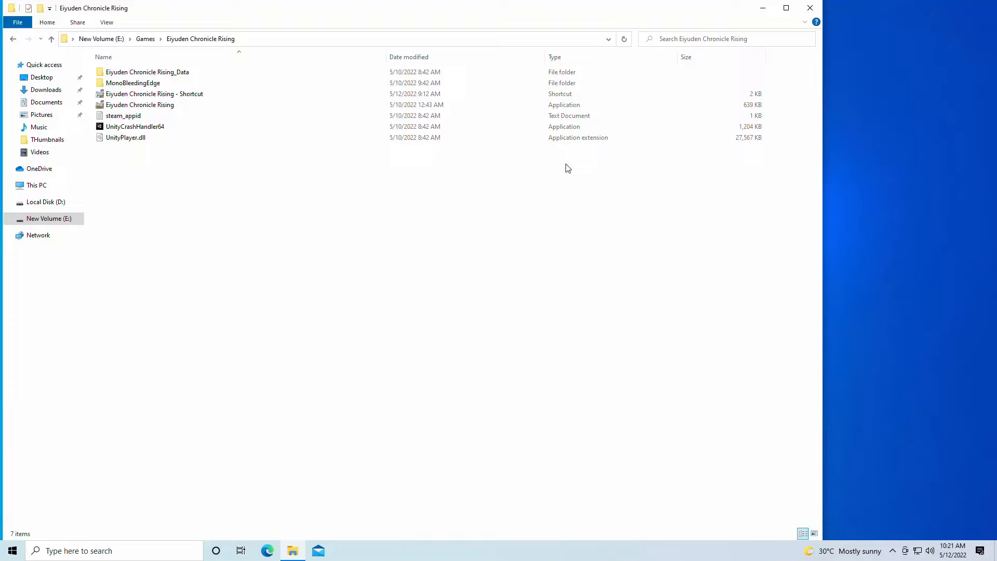
Right-click an empty spot on the desktop to bring up its context menu
{"action": "right_click", "coordinate": [910, 394]}
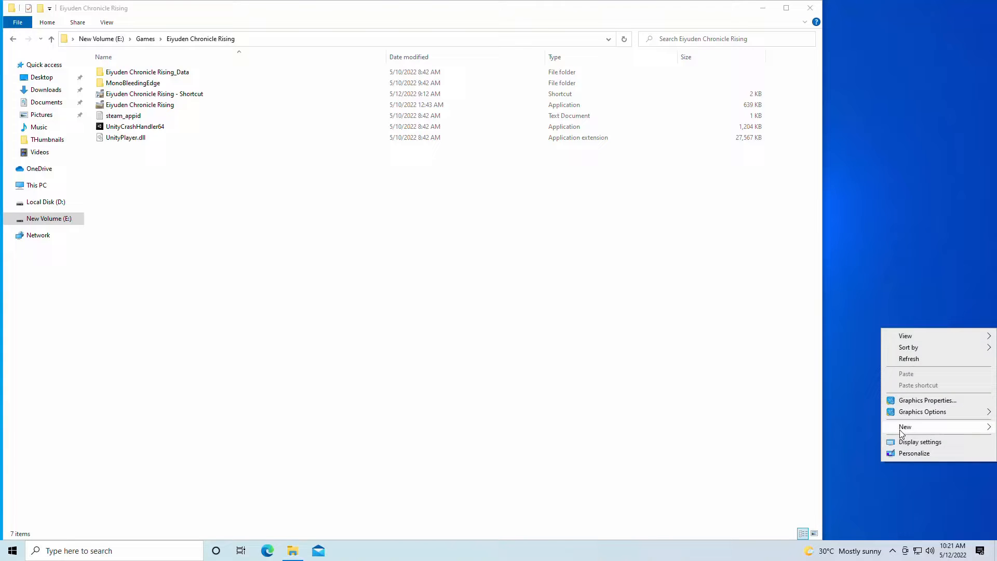
Go to Display settings and expand the resolution dropdown, leaving 1920 × 1080 selected
{"action": "left_click", "coordinate": [920, 441]}
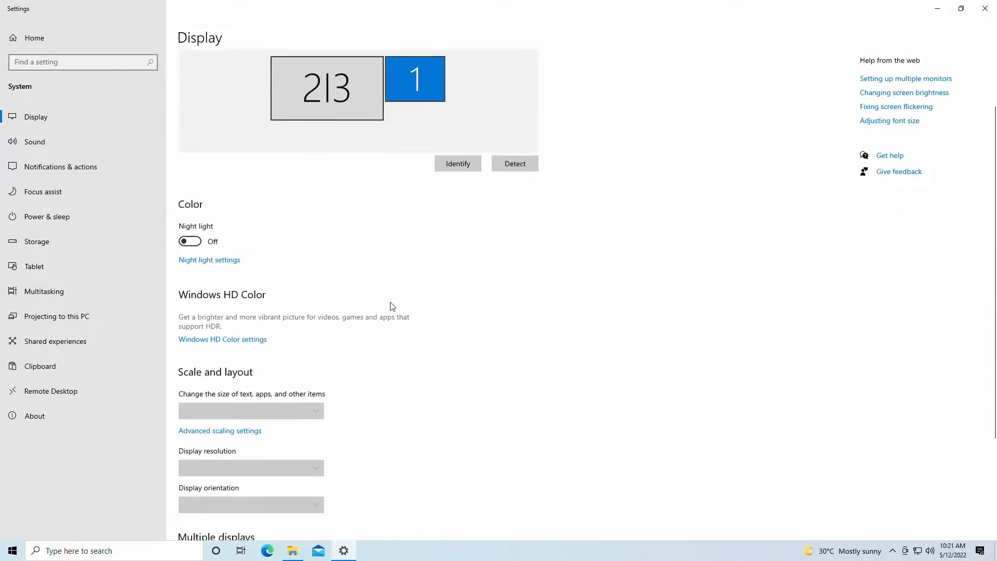
{"action": "left_click", "coordinate": [250, 467]}
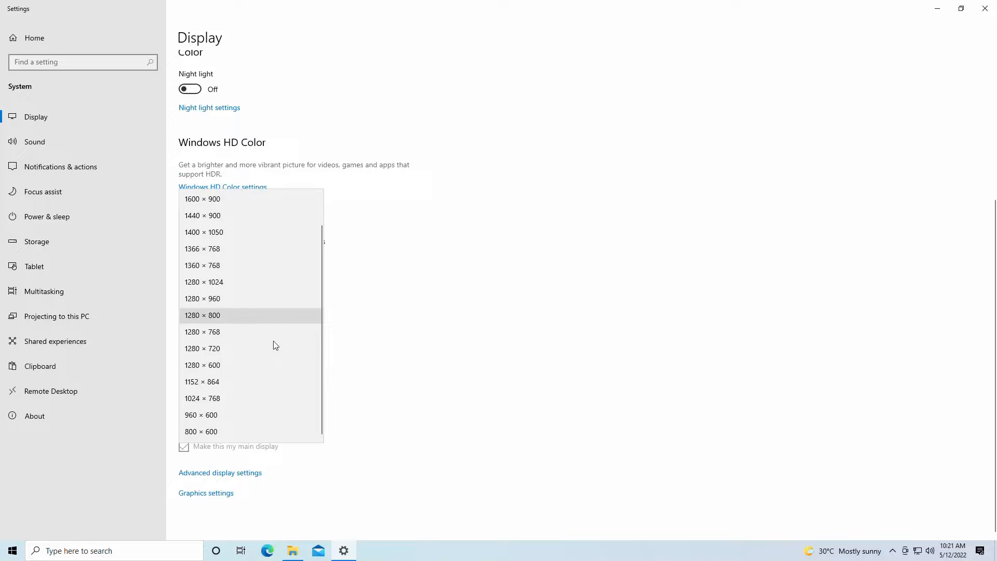
{"action": "mouse_move", "coordinate": [239, 431]}
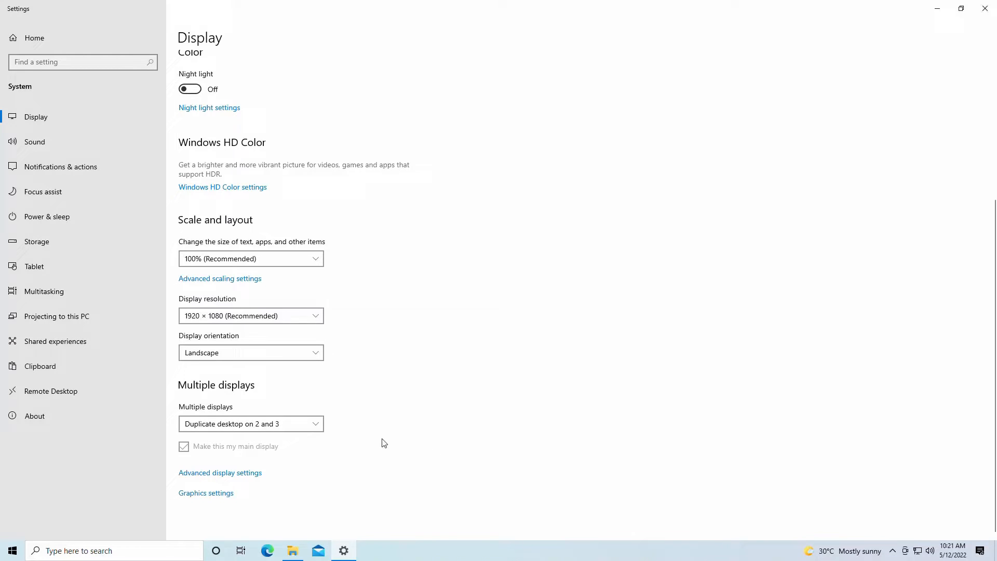
{"action": "mouse_move", "coordinate": [363, 336]}
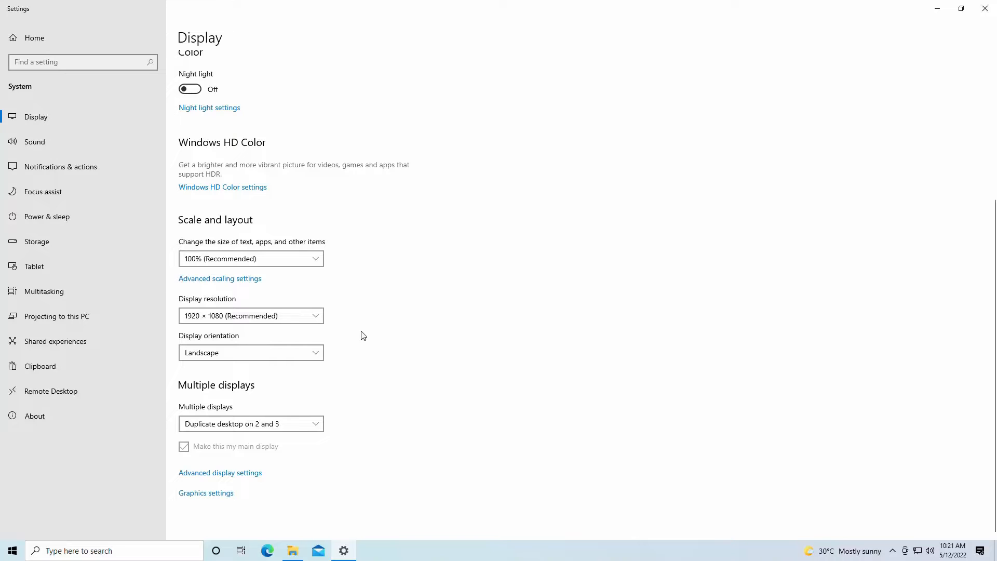